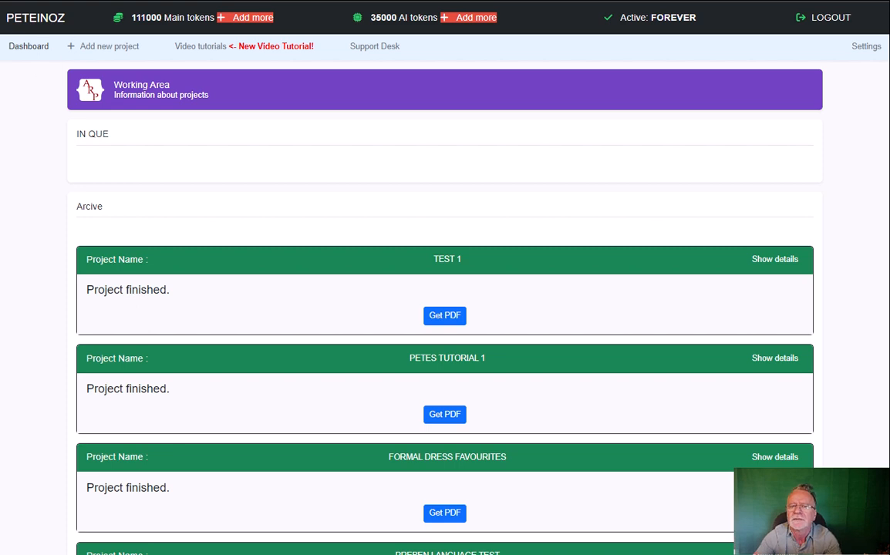
mouse_move(866, 47)
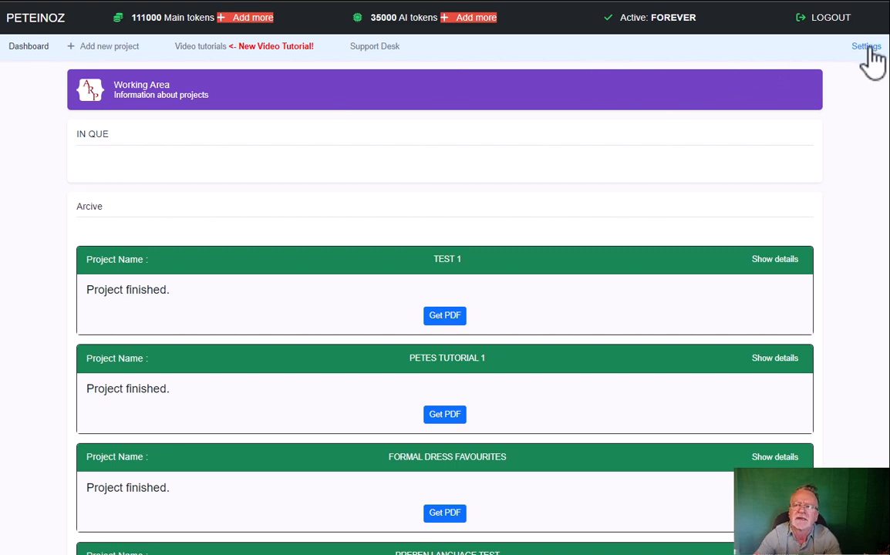
Show the Settings dialog with the IndexMeNow API key and the Create account link.
left_click(865, 46)
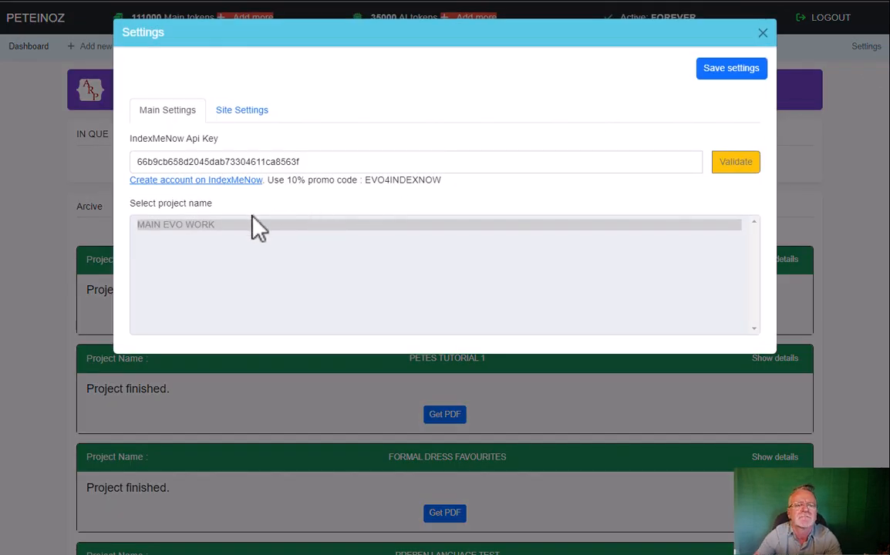
mouse_move(268, 199)
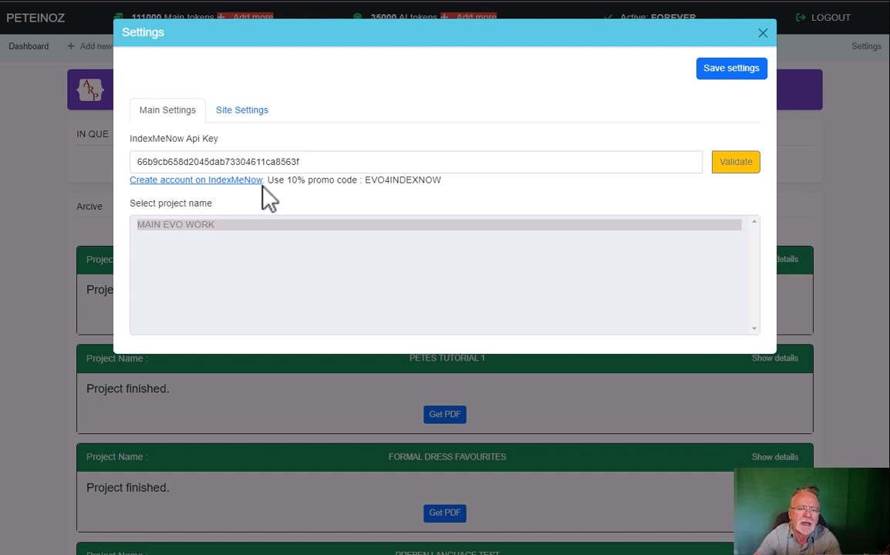
left_click(277, 162)
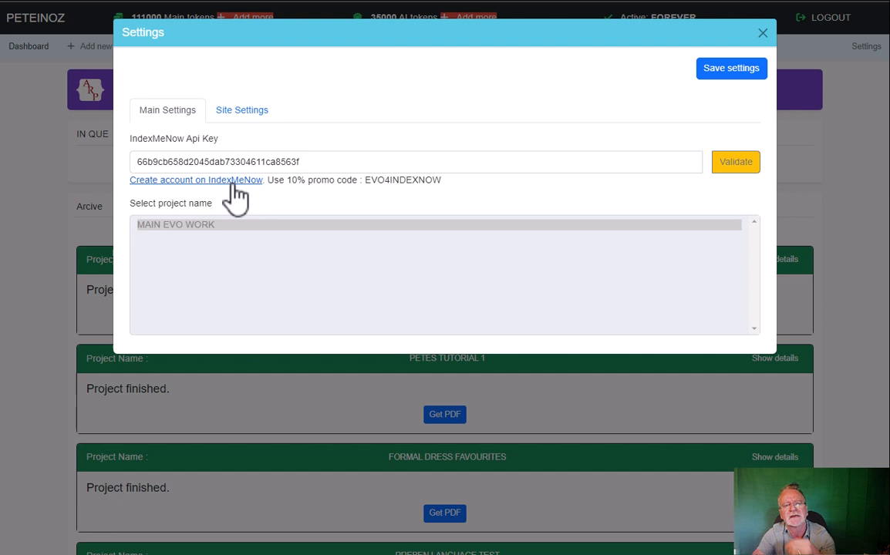
mouse_move(290, 180)
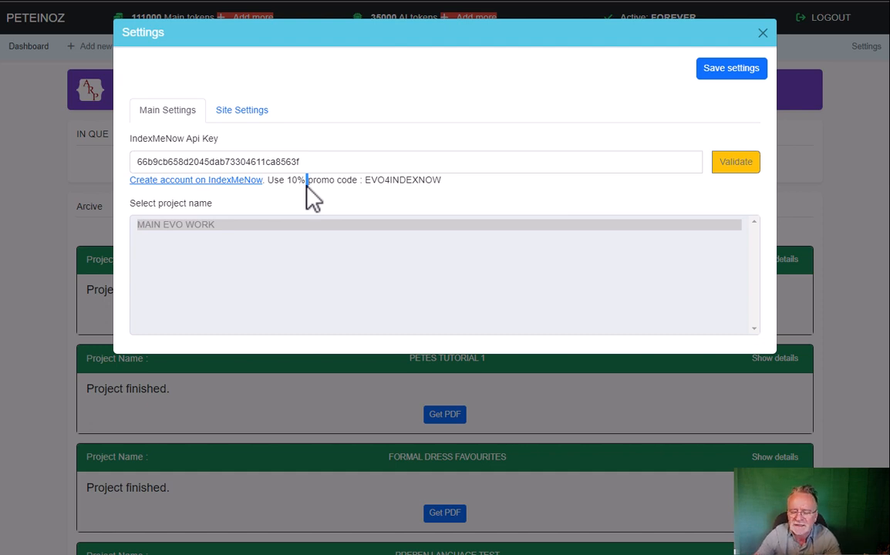
double_click(321, 179)
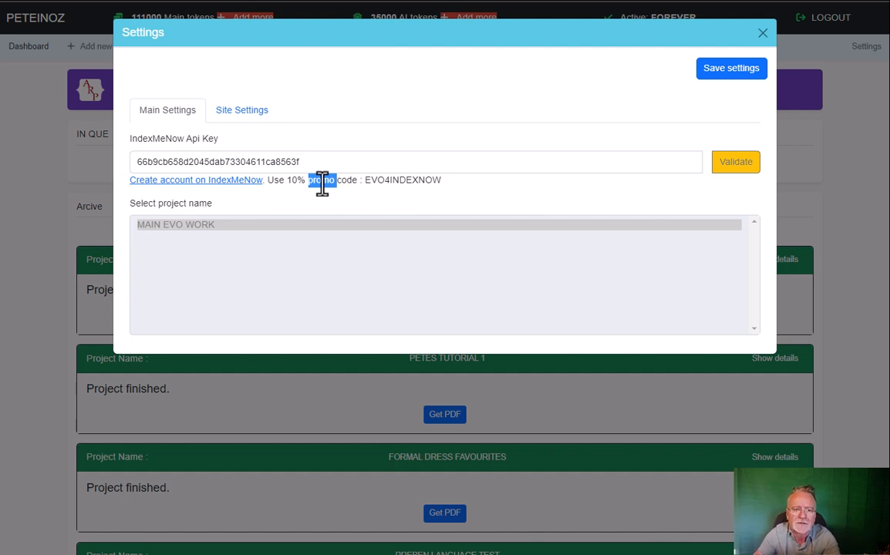
left_click(225, 162)
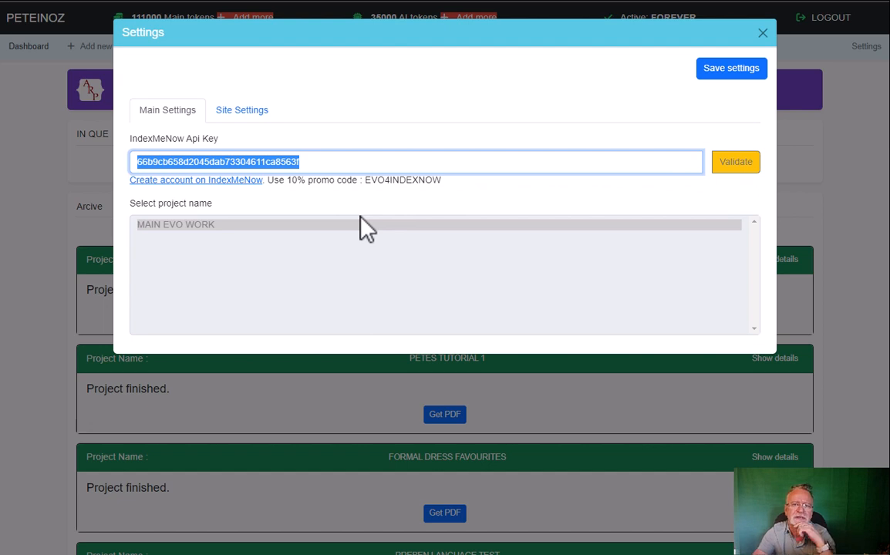
mouse_move(392, 191)
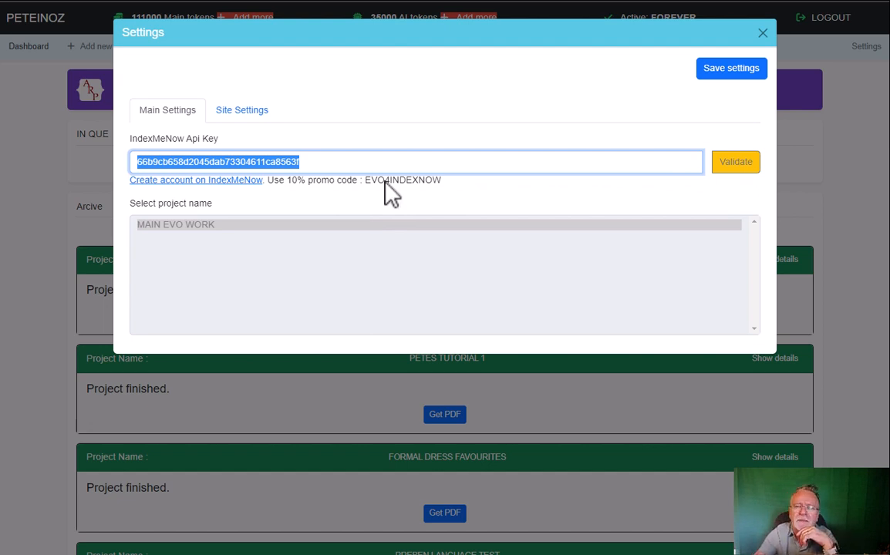
mouse_move(219, 247)
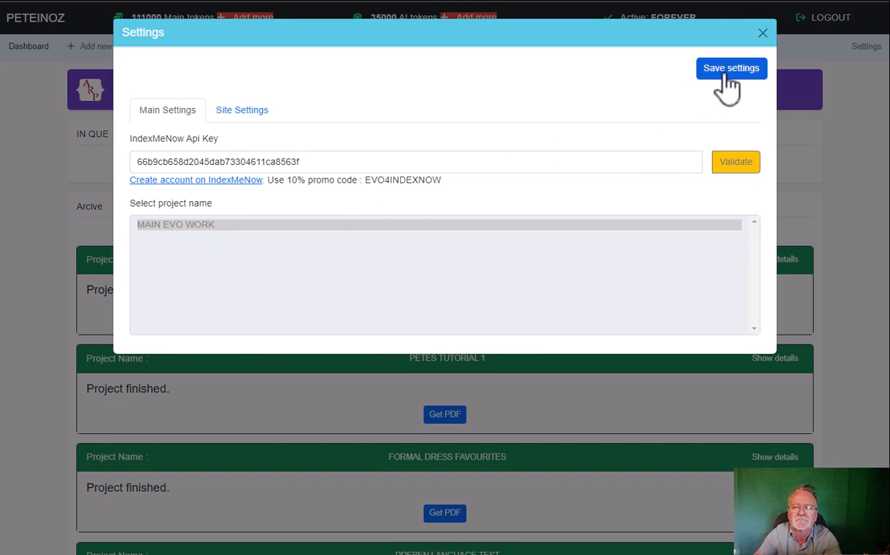
Save the IndexMeNow settings and reopen Settings to confirm the API key was kept.
left_click(731, 67)
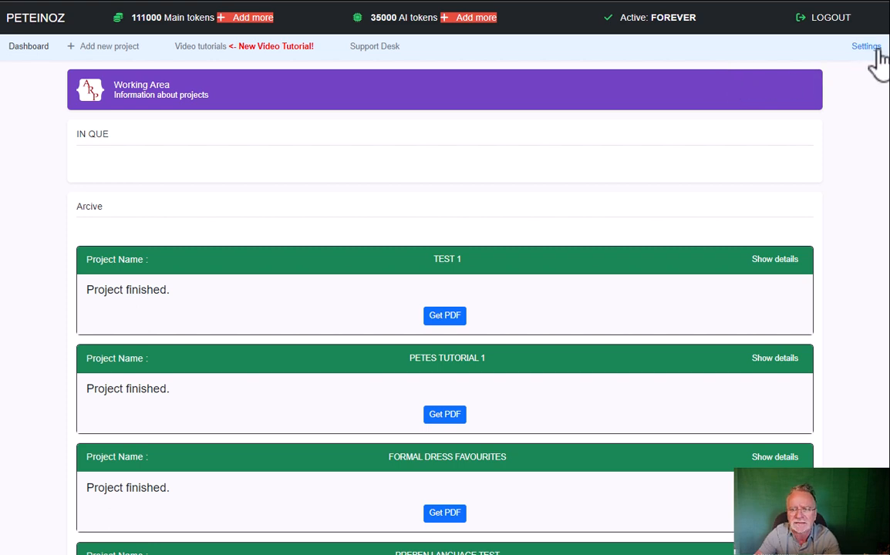
left_click(865, 46)
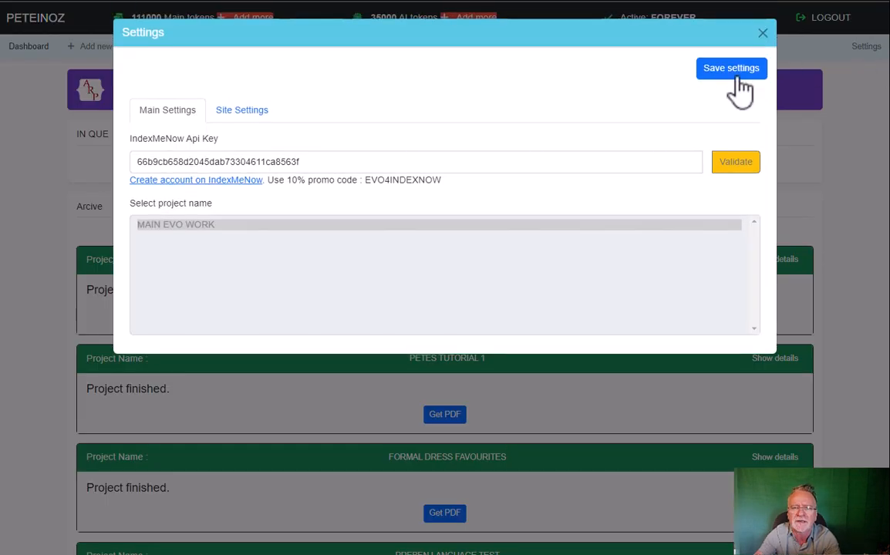
mouse_move(315, 162)
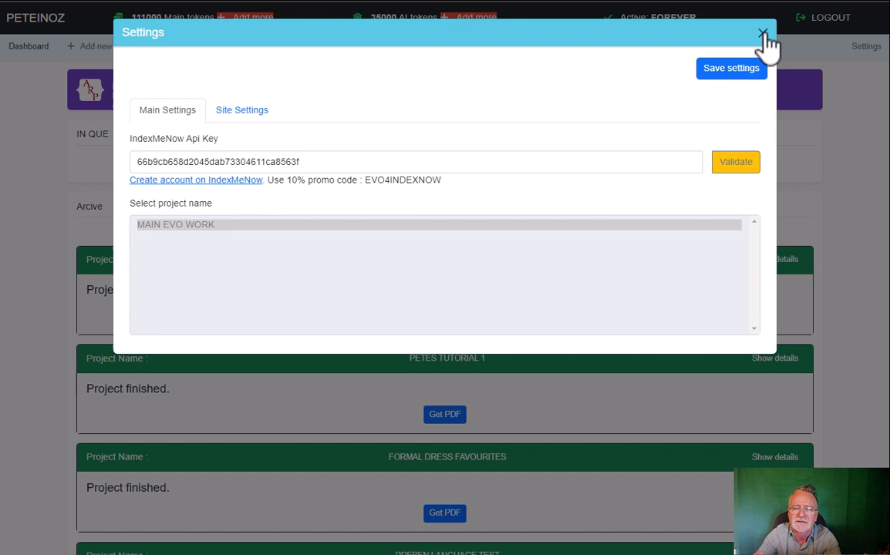
mouse_move(546, 114)
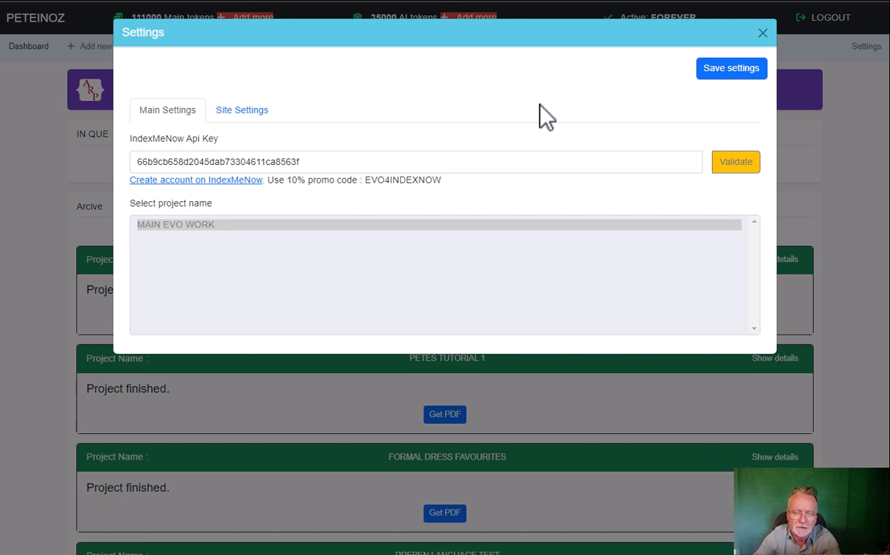
left_click(339, 161)
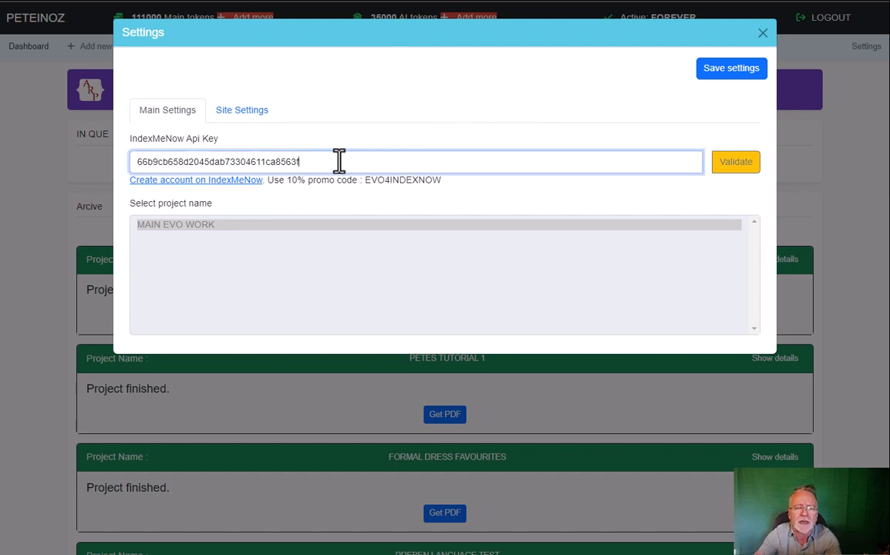